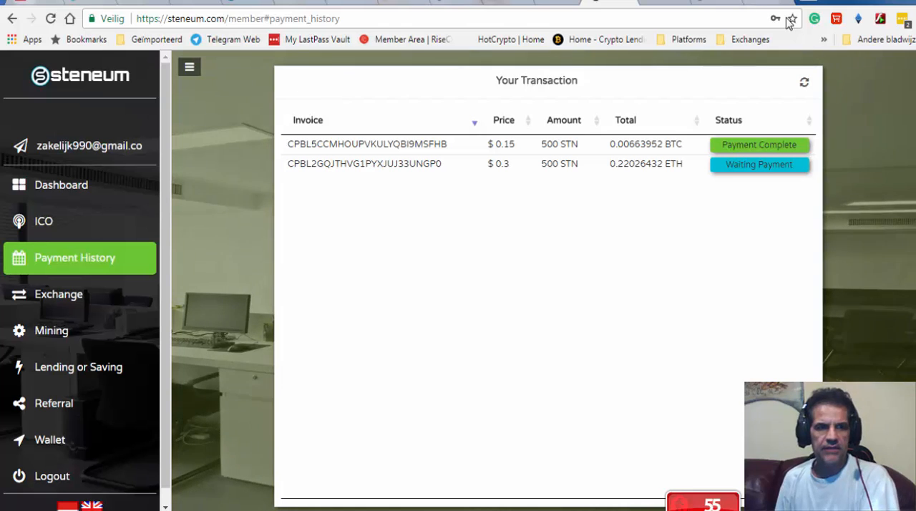
- Open Steneum's ICO page and scroll down to the Buy ICO STN form and price rounds
{"action": "left_click", "coordinate": [44, 221]}
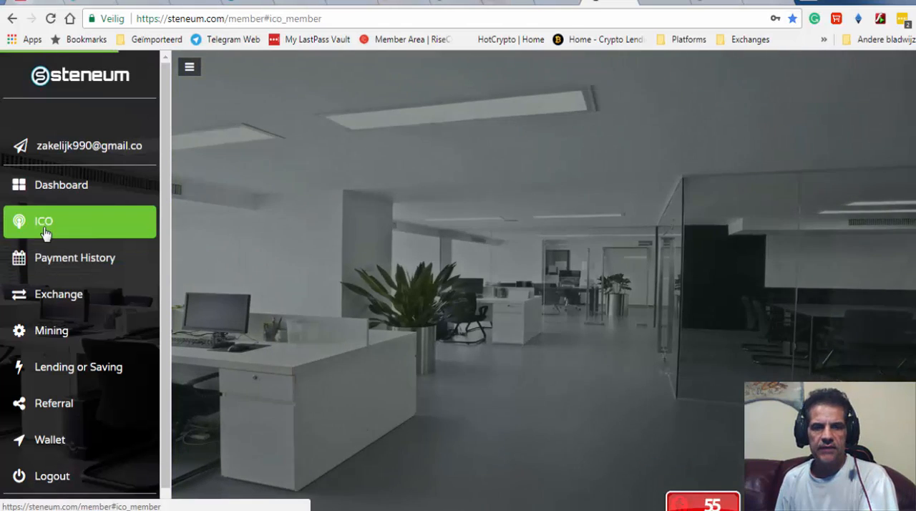
{"action": "left_click", "coordinate": [44, 220]}
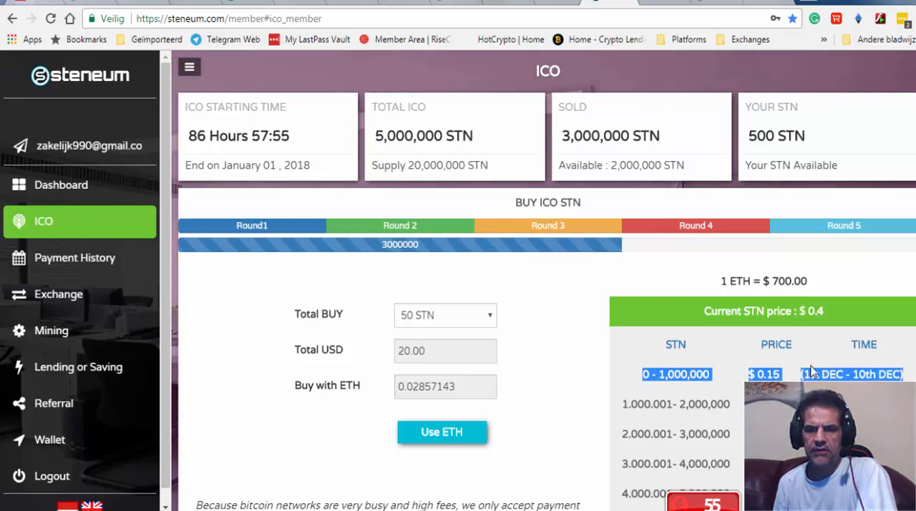
{"action": "scroll", "scroll_direction": "down", "scroll_amount": 3}
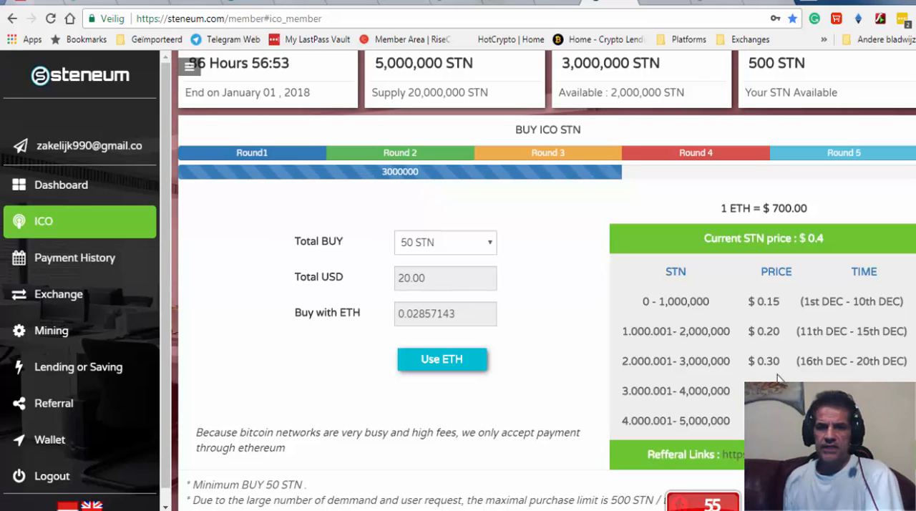
{"action": "mouse_move", "coordinate": [250, 263]}
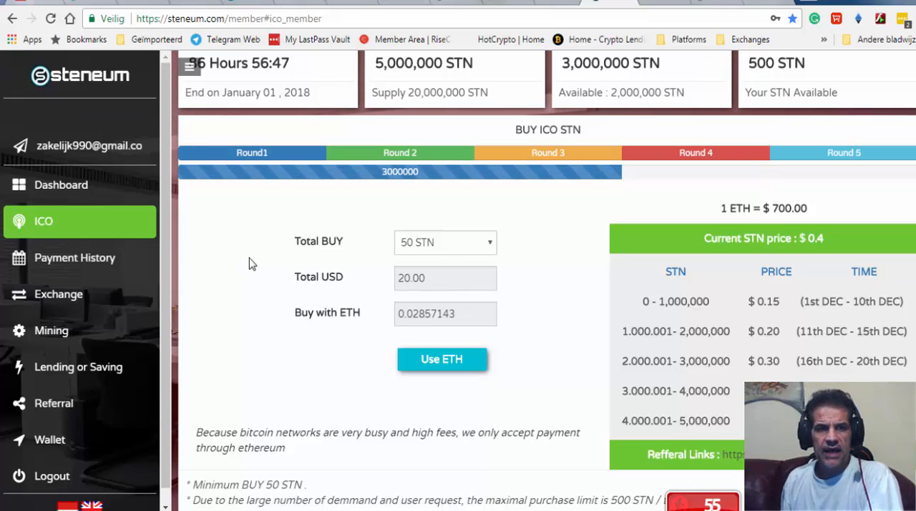
{"action": "mouse_move", "coordinate": [60, 141]}
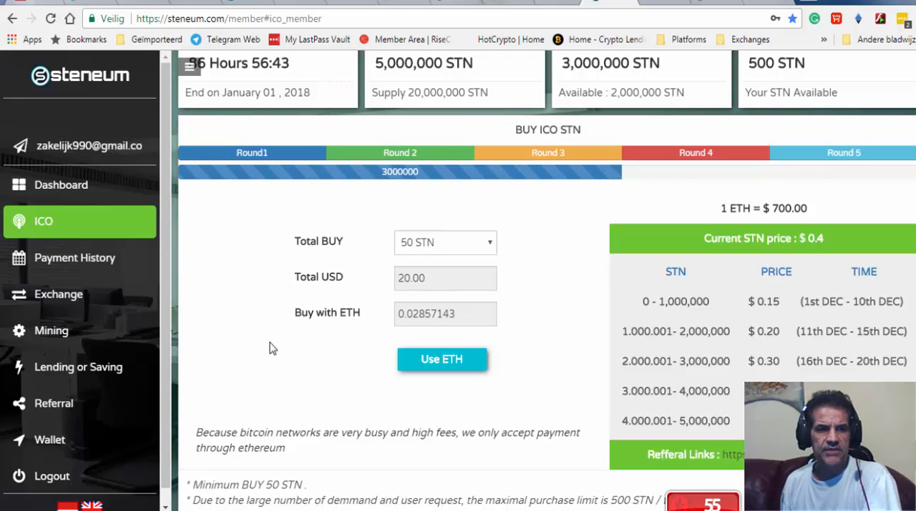
{"action": "mouse_move", "coordinate": [68, 265]}
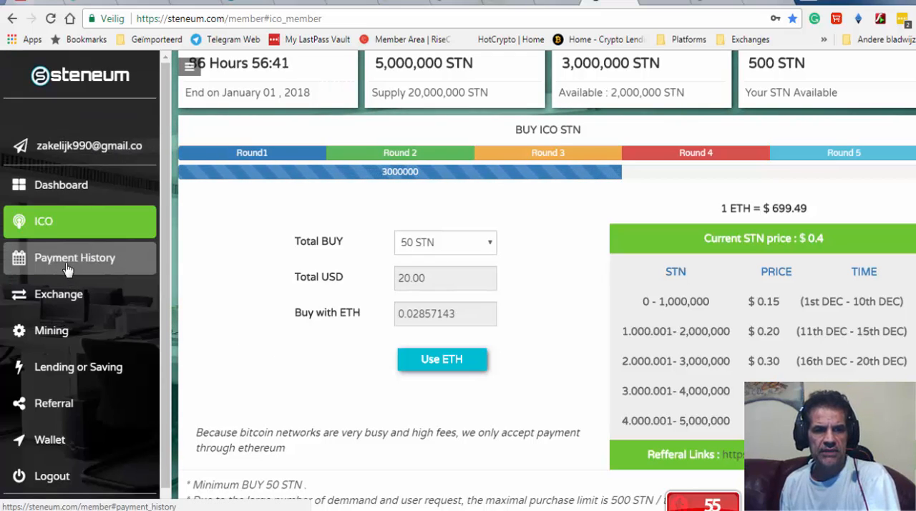
- Open Payment History to list the two 500 STN transactions
{"action": "left_click", "coordinate": [74, 258]}
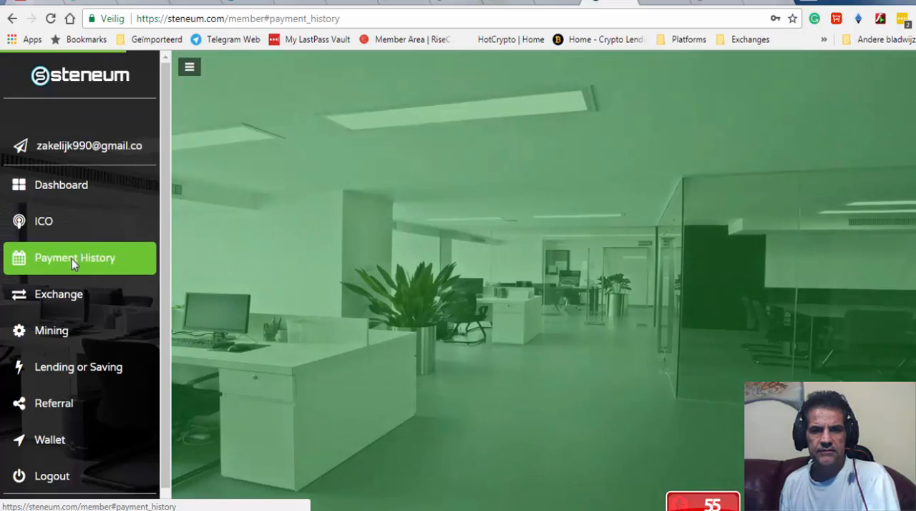
{"action": "left_click", "coordinate": [74, 258]}
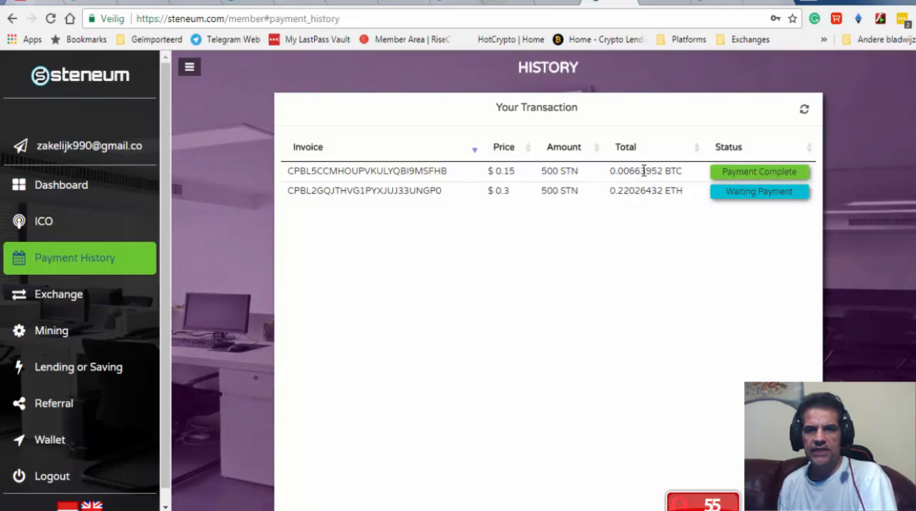
{"action": "mouse_move", "coordinate": [651, 208]}
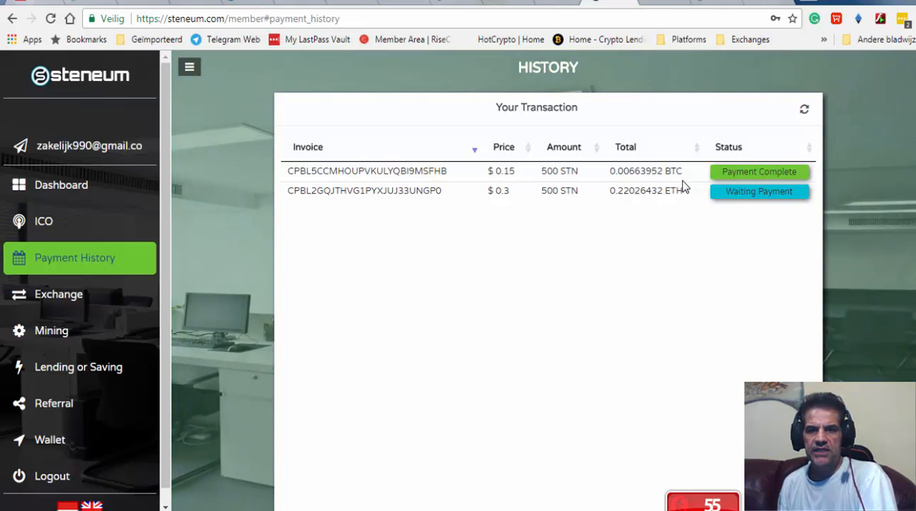
{"action": "mouse_move", "coordinate": [298, 202]}
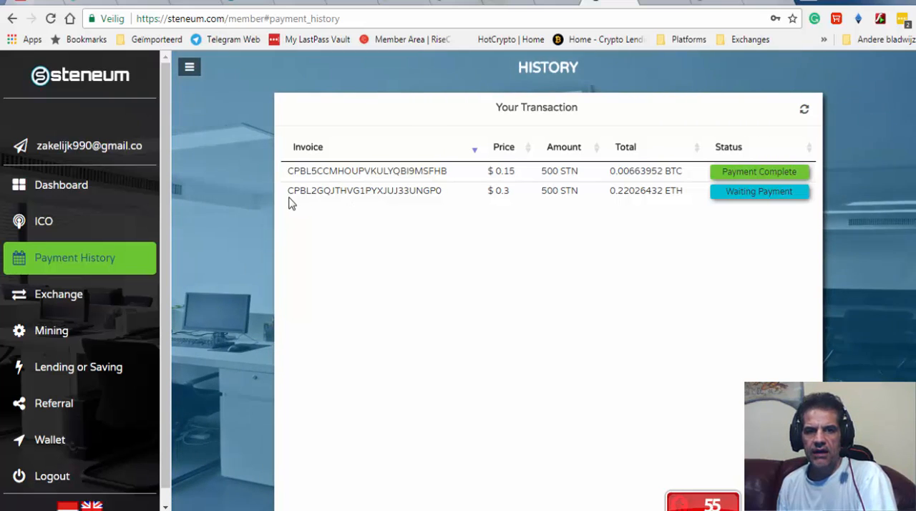
{"action": "mouse_move", "coordinate": [560, 206]}
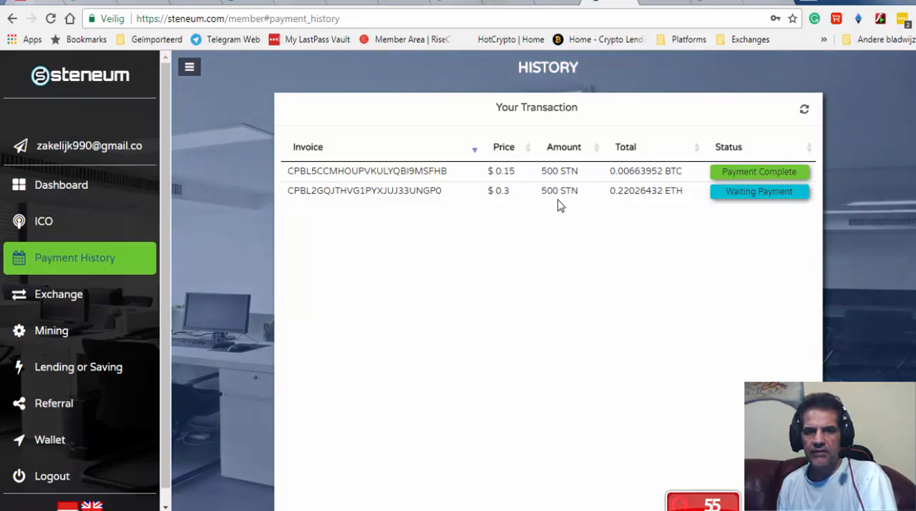
{"action": "mouse_move", "coordinate": [777, 226]}
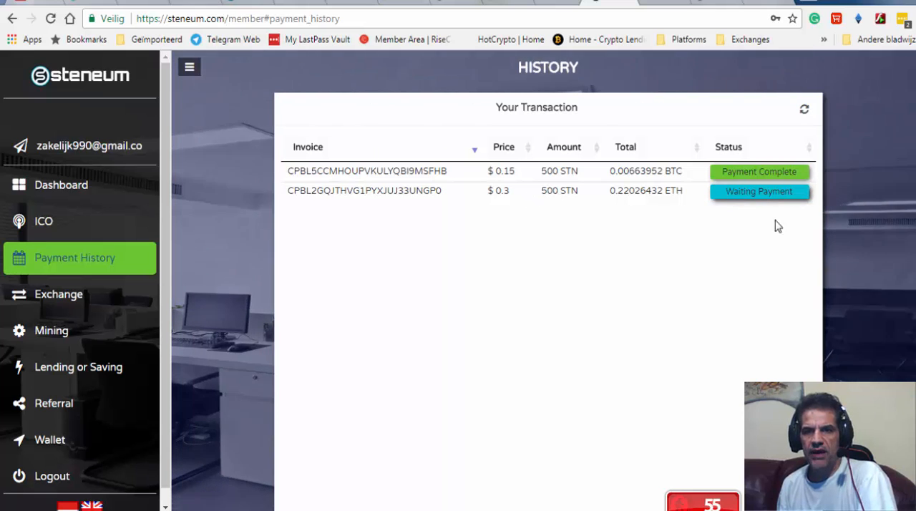
{"action": "mouse_move", "coordinate": [756, 206]}
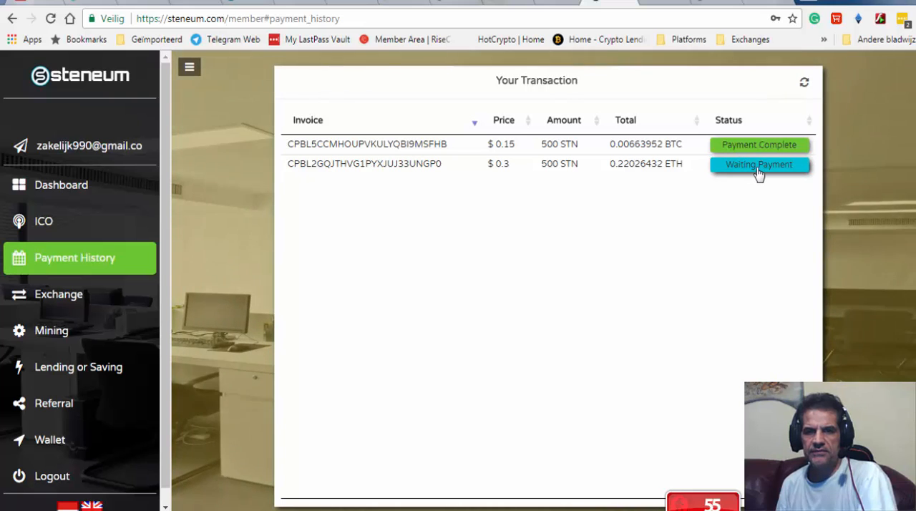
- View the 0.22026432 ETH invoice's payment address and QR code, then close the popup
{"action": "left_click", "coordinate": [759, 164]}
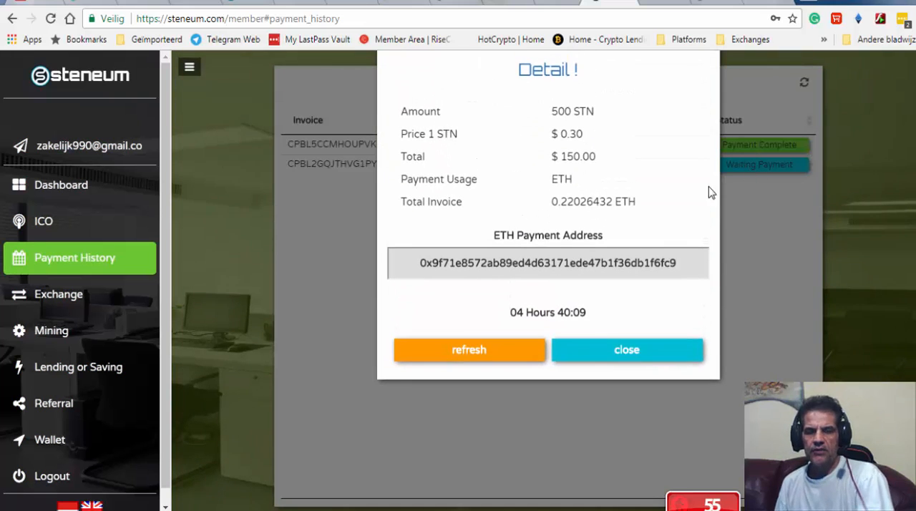
{"action": "mouse_move", "coordinate": [638, 237]}
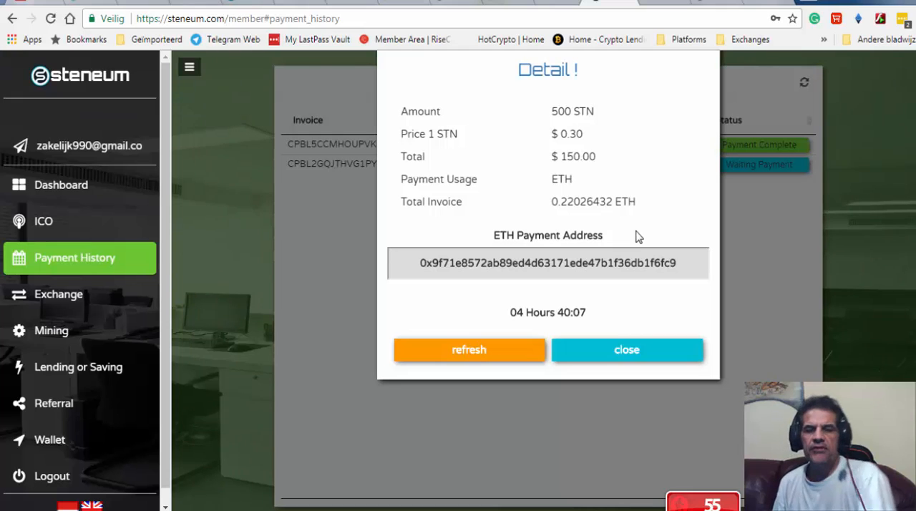
{"action": "mouse_move", "coordinate": [551, 233]}
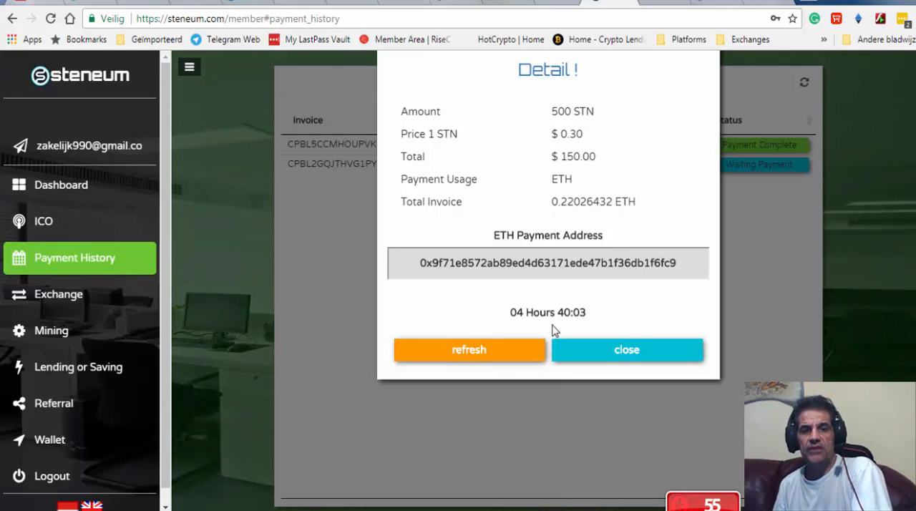
{"action": "mouse_move", "coordinate": [729, 297]}
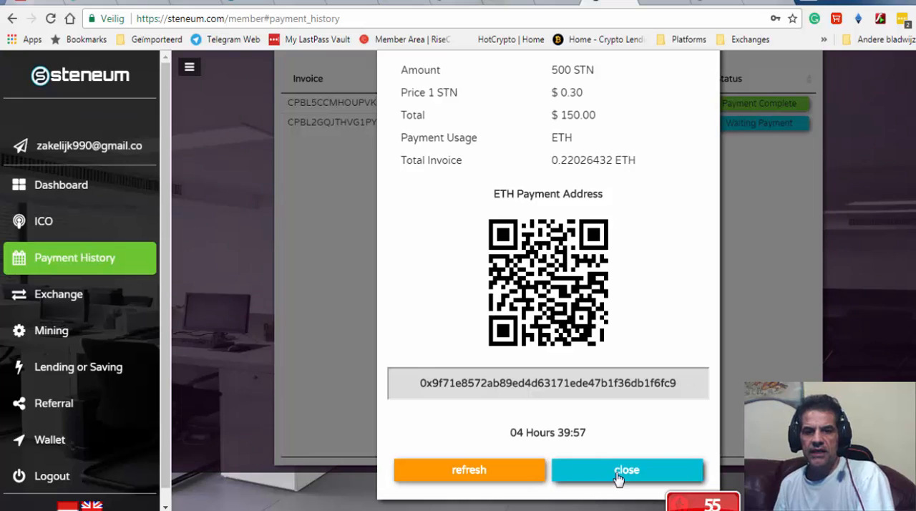
{"action": "left_click", "coordinate": [626, 469]}
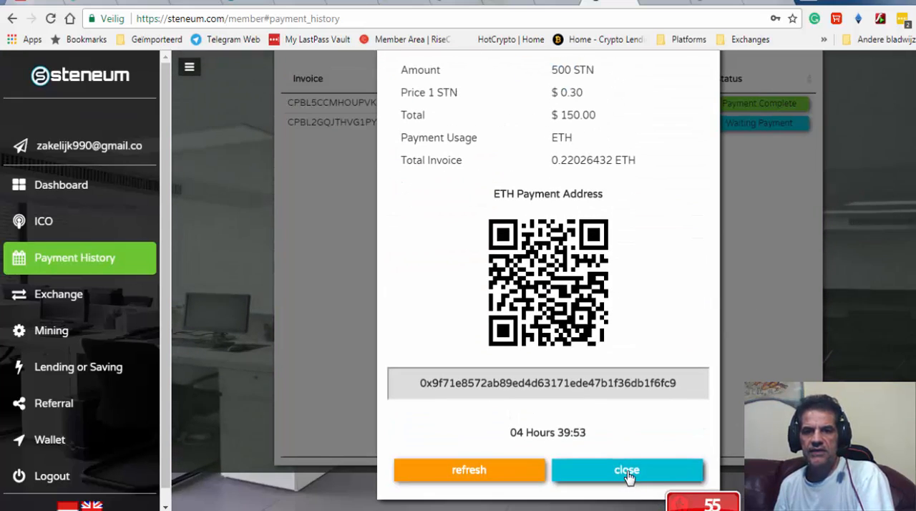
{"action": "left_click", "coordinate": [626, 470]}
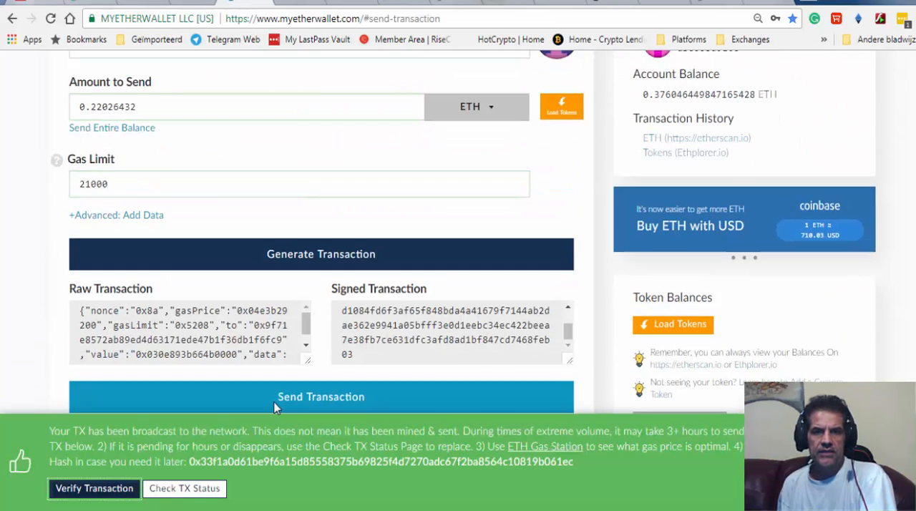
- Verify the broadcast 0.22026432 ETH transaction from MyEtherWallet's success notice
{"action": "scroll", "scroll_direction": "down", "scroll_amount": 3}
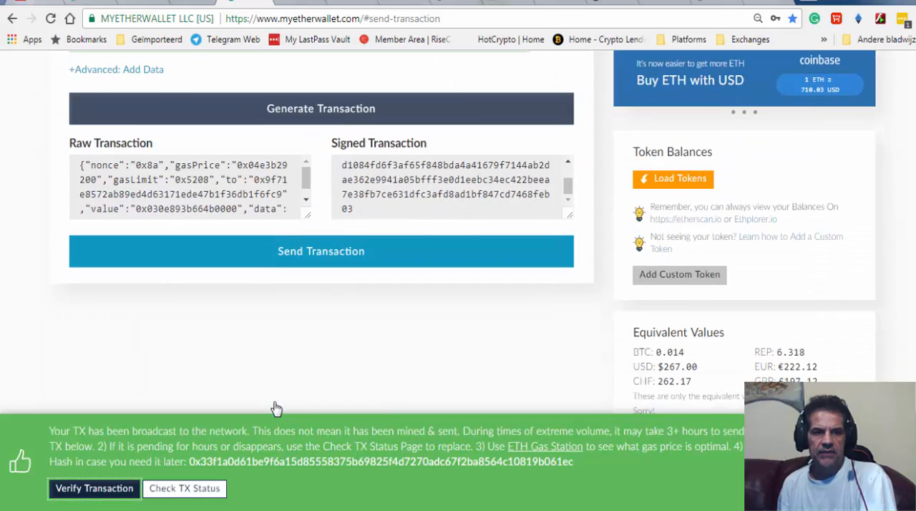
{"action": "left_click", "coordinate": [94, 488]}
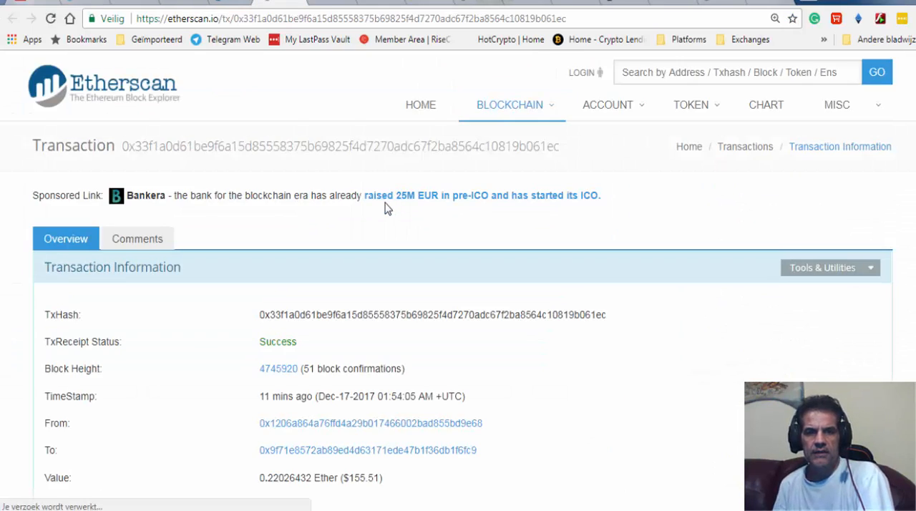
- Scroll Etherscan's transaction information to check the success status and 0.22026432 Ether value
{"action": "scroll", "scroll_direction": "down", "scroll_amount": 3}
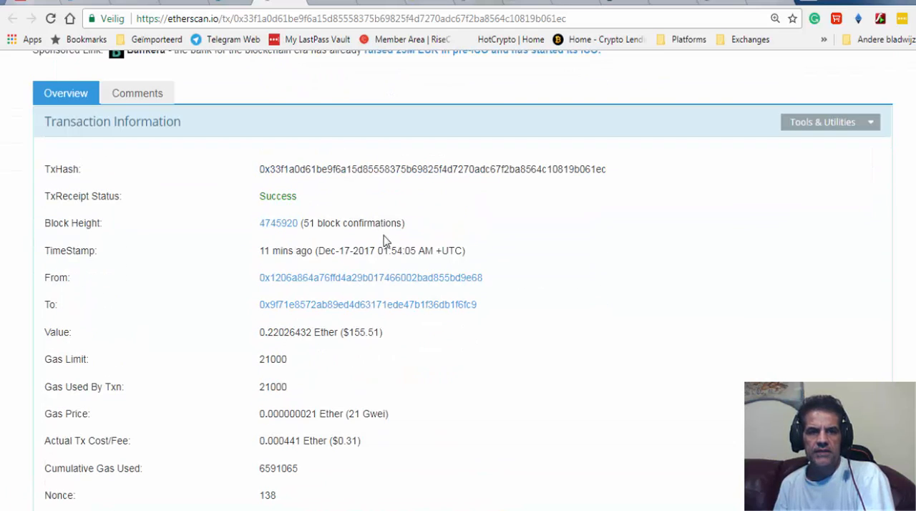
{"action": "mouse_move", "coordinate": [302, 207]}
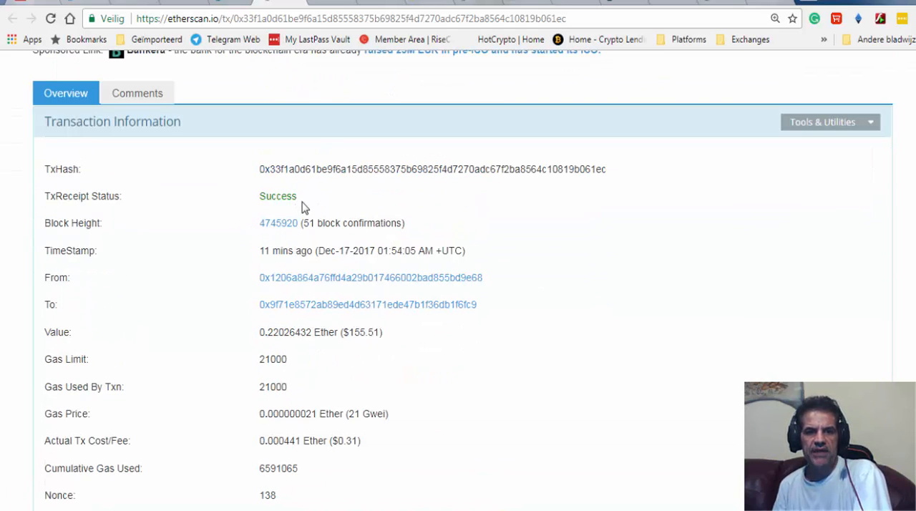
{"action": "scroll", "scroll_direction": "down", "scroll_amount": 3}
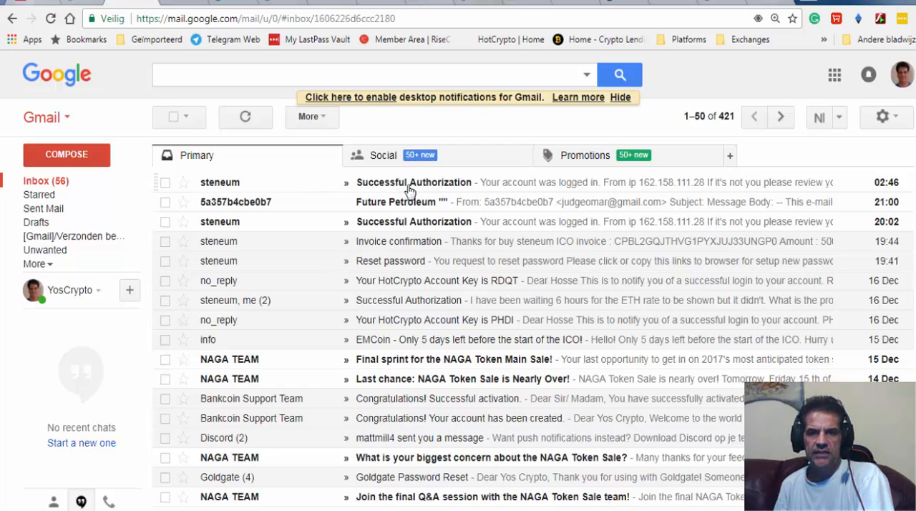
- Read the Successful Authorization email, then the Steneum invoice confirmation email
{"action": "left_click", "coordinate": [413, 182]}
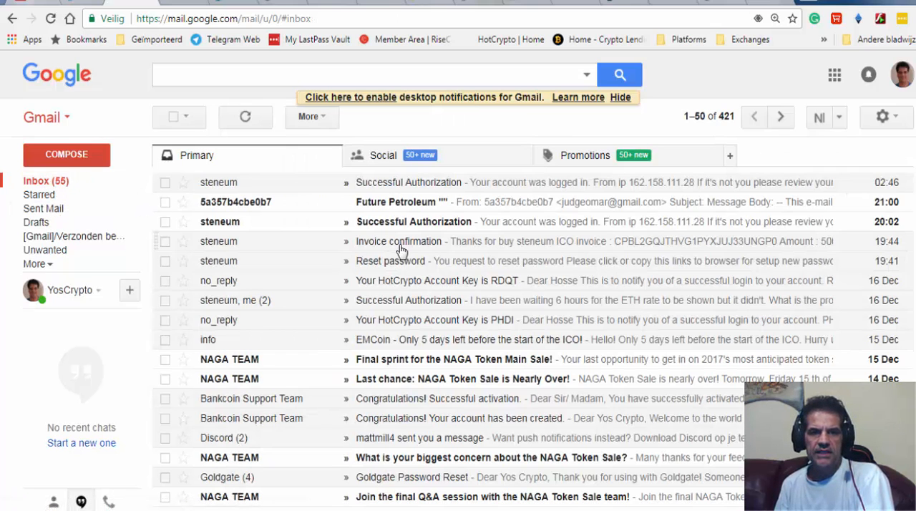
{"action": "left_click", "coordinate": [398, 241]}
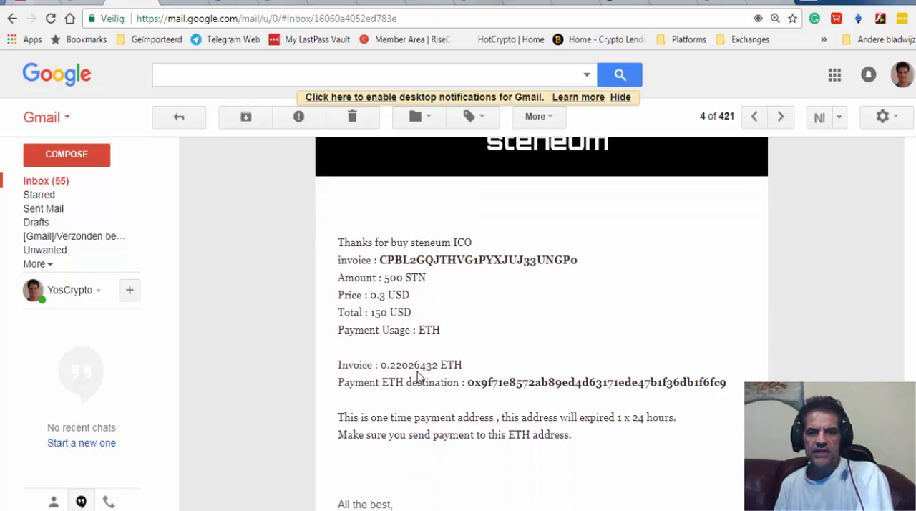
{"action": "mouse_move", "coordinate": [511, 367]}
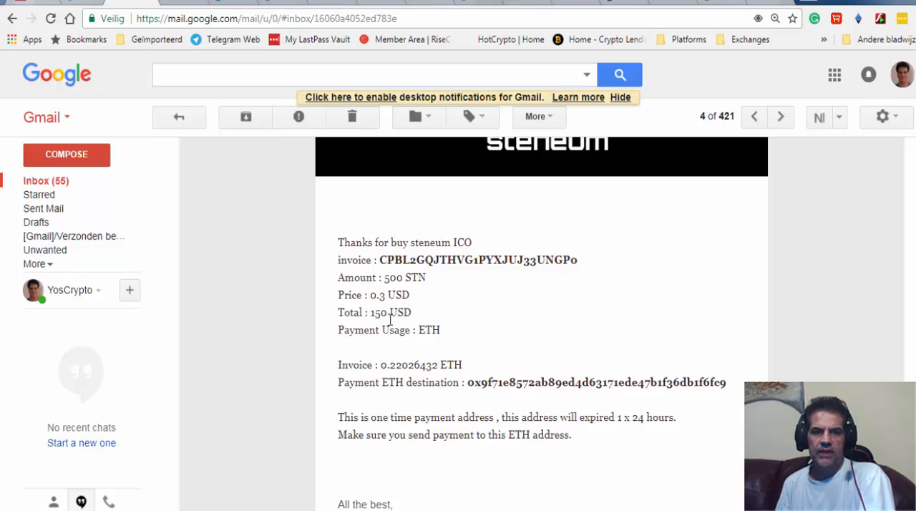
{"action": "mouse_move", "coordinate": [413, 325]}
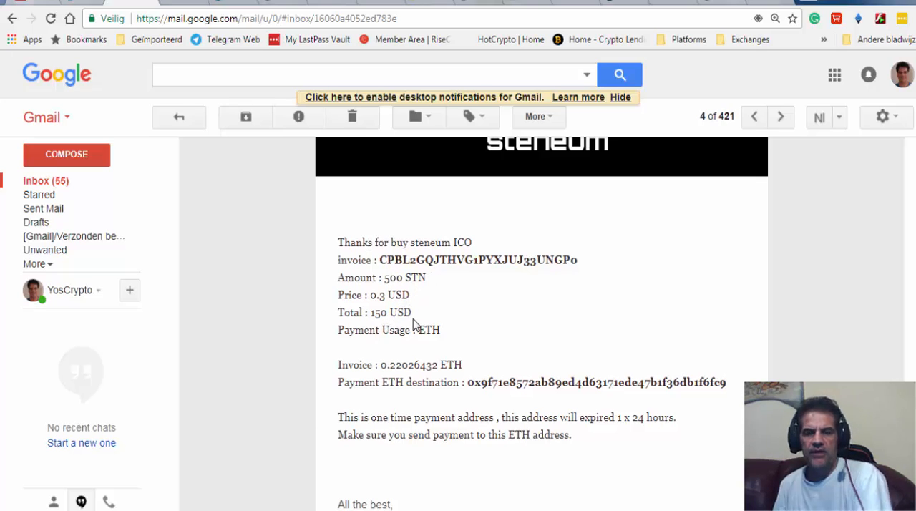
{"action": "mouse_move", "coordinate": [719, 257]}
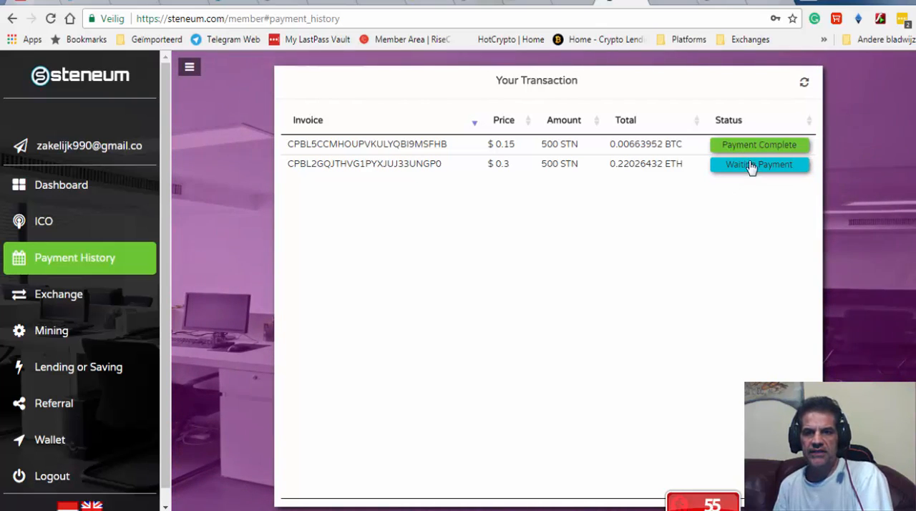
{"action": "mouse_move", "coordinate": [754, 171]}
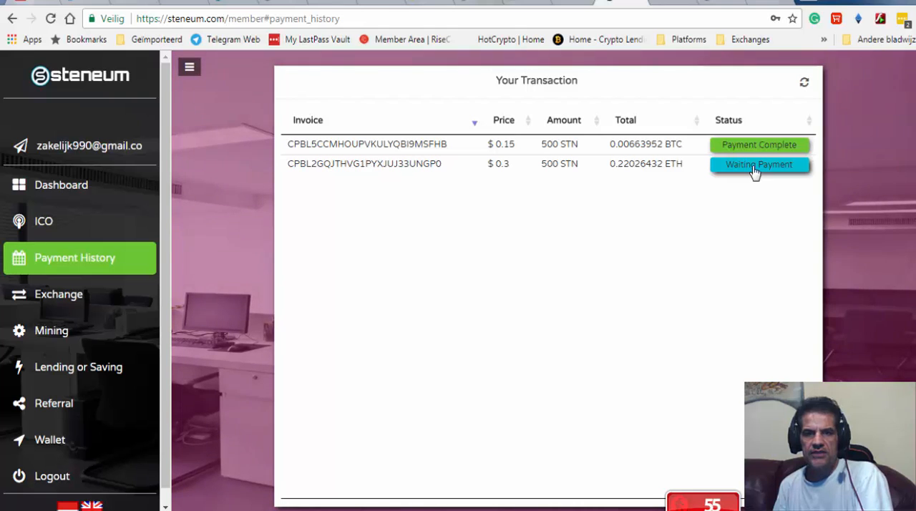
- Open, close and reopen the Waiting Payment ETH invoice details showing address and countdown
{"action": "left_click", "coordinate": [758, 164]}
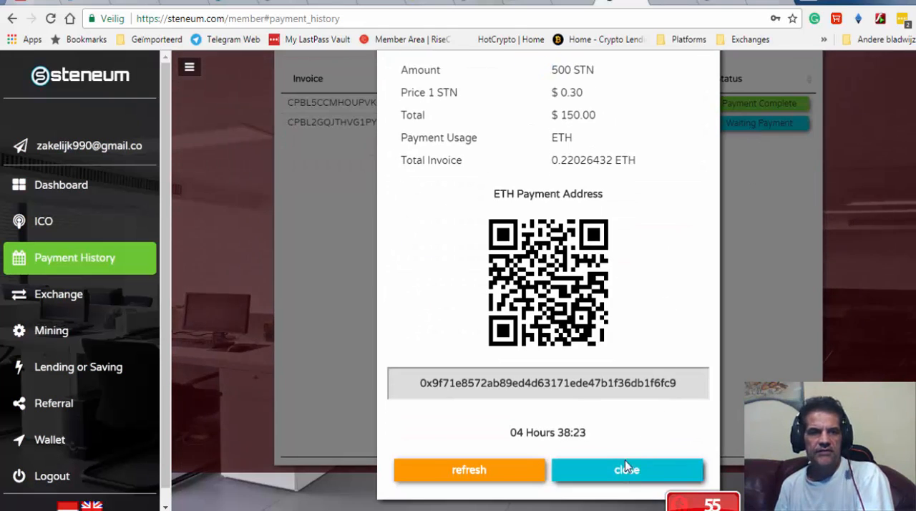
{"action": "left_click", "coordinate": [626, 469]}
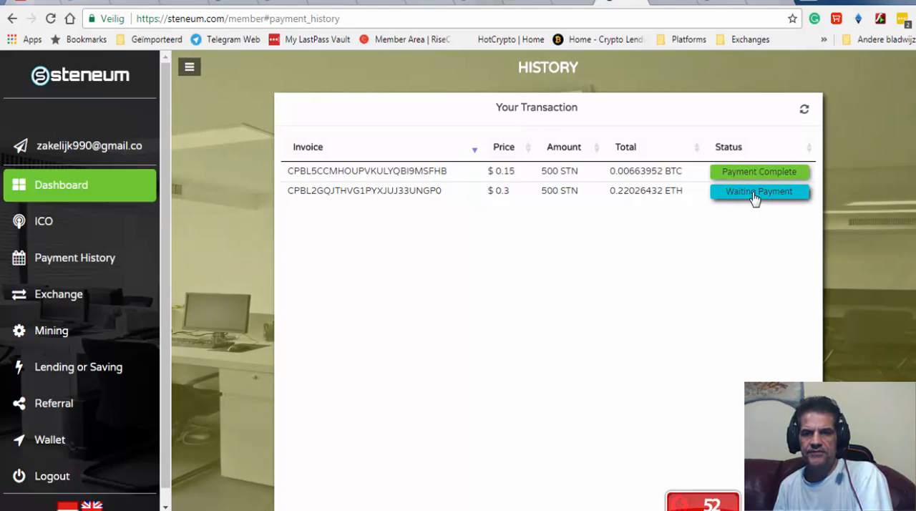
{"action": "left_click", "coordinate": [758, 191]}
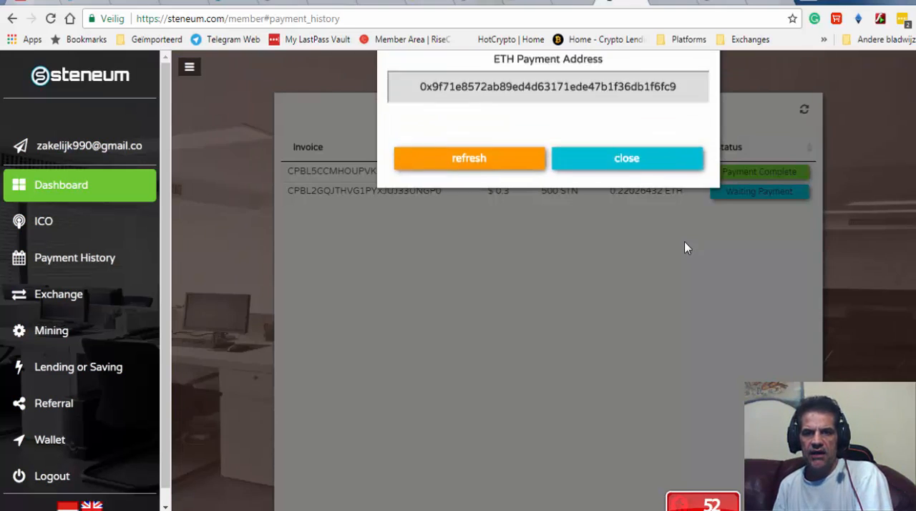
{"action": "left_click", "coordinate": [469, 158]}
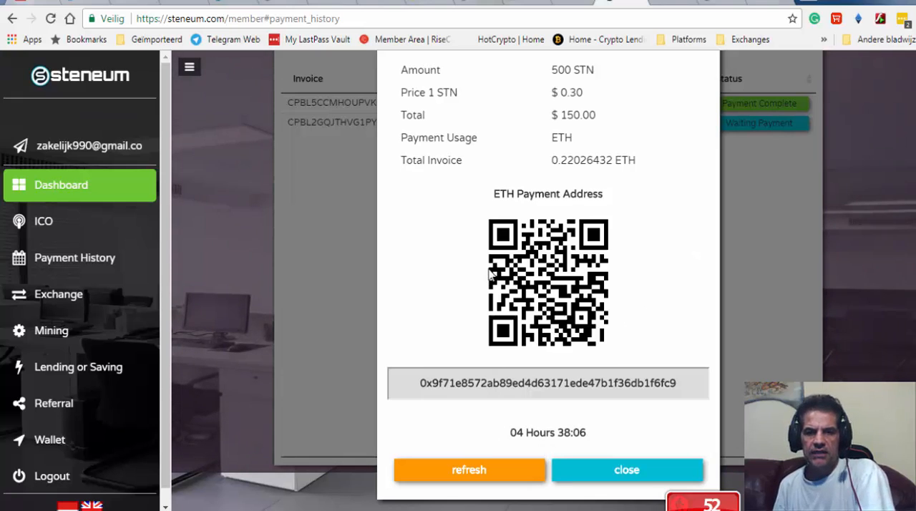
{"action": "mouse_move", "coordinate": [322, 189]}
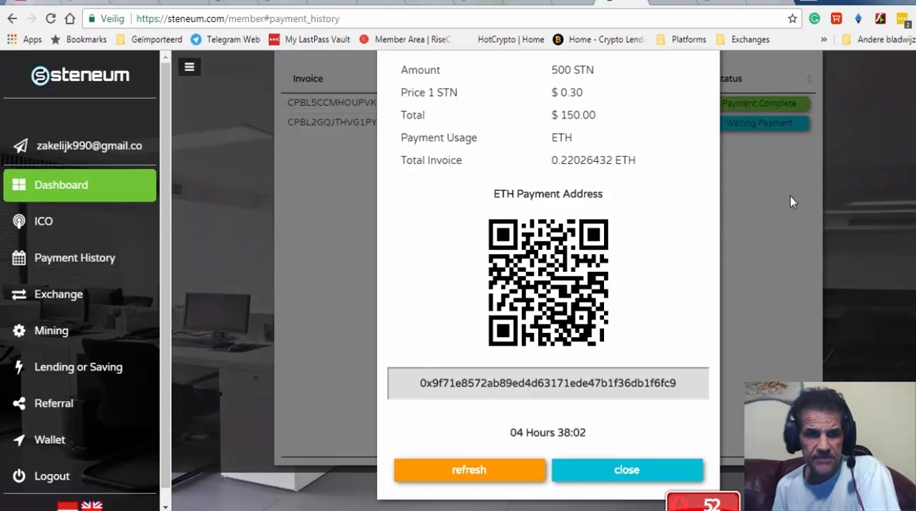
{"action": "mouse_move", "coordinate": [444, 216]}
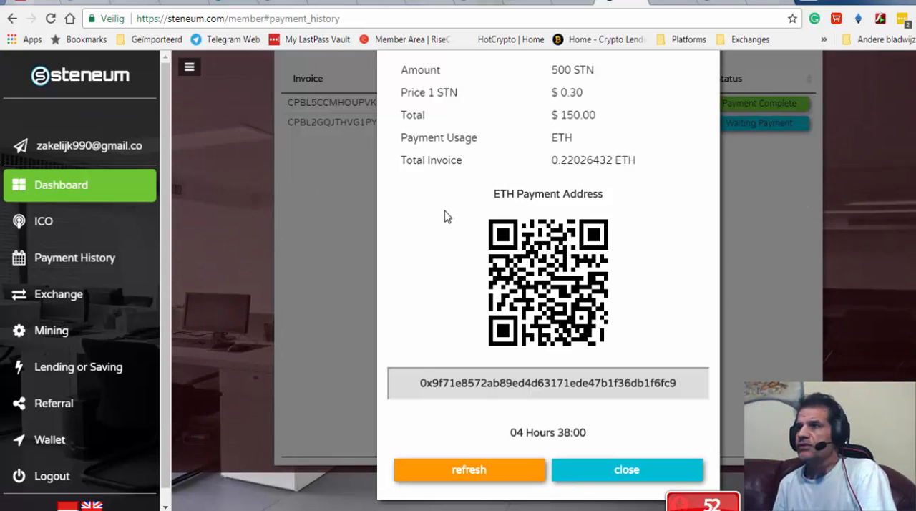
{"action": "mouse_move", "coordinate": [742, 199]}
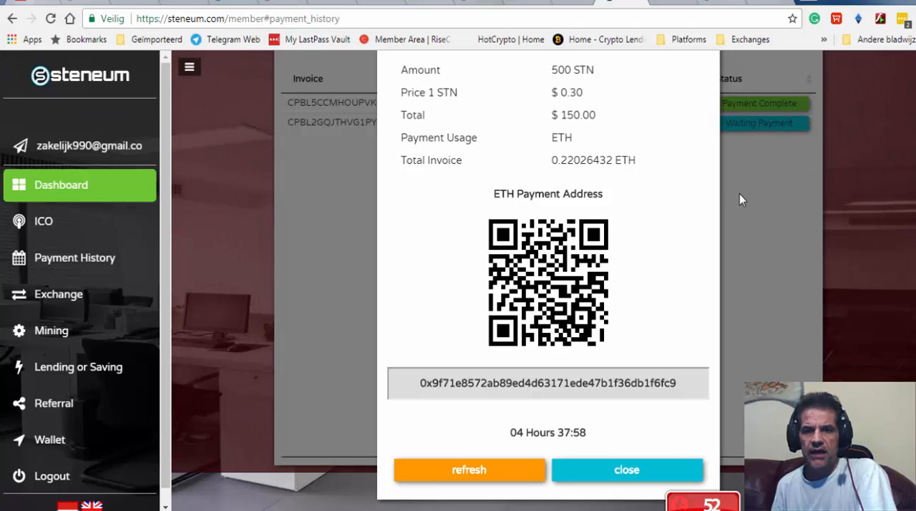
{"action": "mouse_move", "coordinate": [348, 148]}
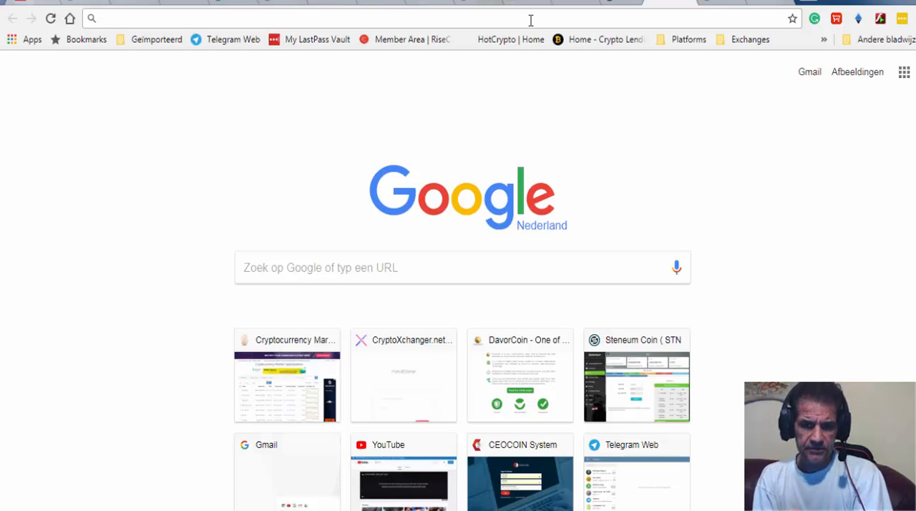
- Go to cryptolendings.com using the 'Home - Crypto Lendings' bookmark
{"action": "left_click", "coordinate": [287, 18]}
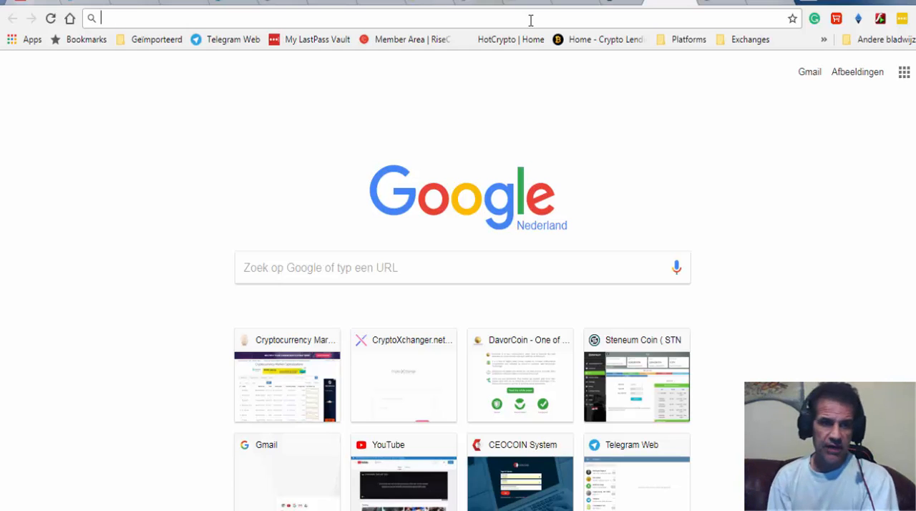
{"action": "type", "text": "h"}
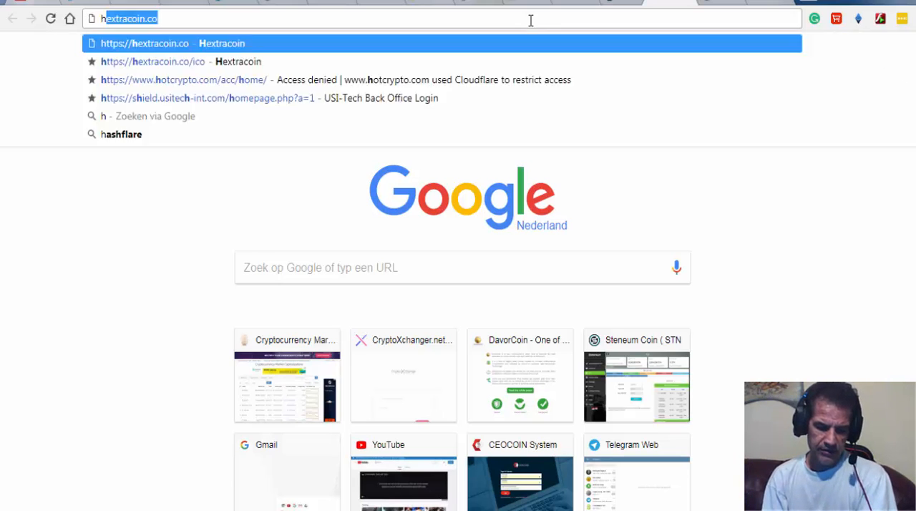
{"action": "key", "text": "Backspace"}
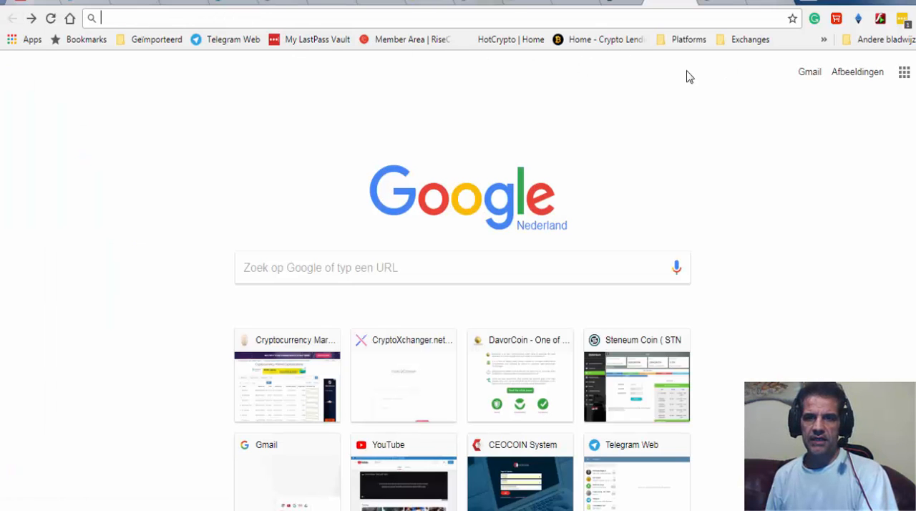
{"action": "left_click", "coordinate": [600, 40]}
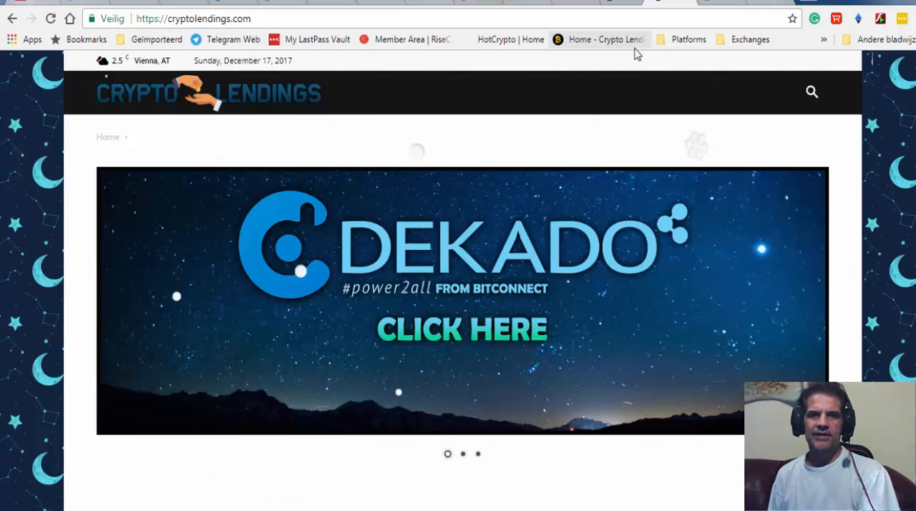
- Minimize Chrome to reveal the Windows desktop
{"action": "left_click", "coordinate": [510, 40]}
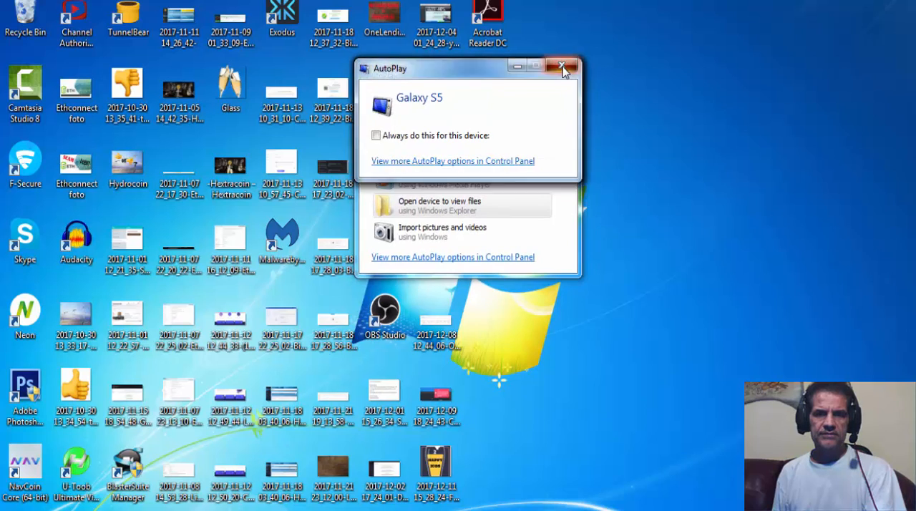
- Close the Galaxy S5 AutoPlay prompt and launch TunnelBear from the desktop
{"action": "left_click", "coordinate": [563, 66]}
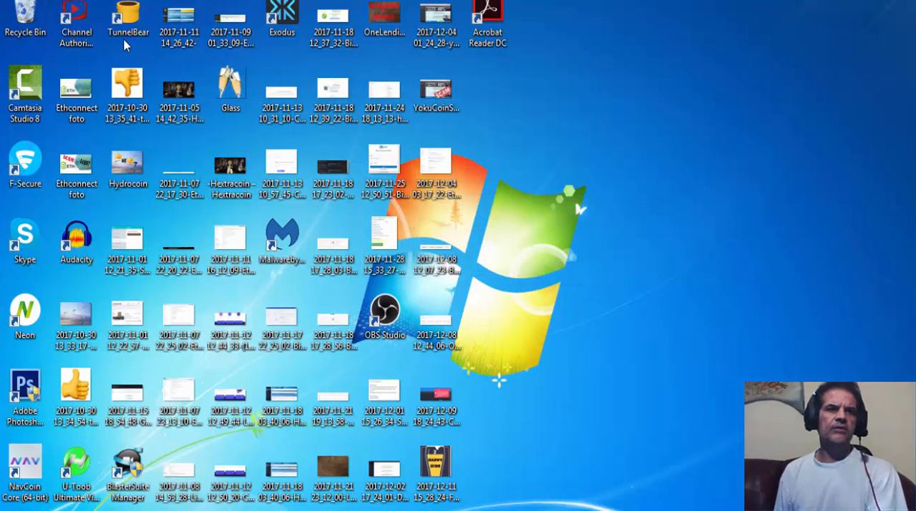
{"action": "left_click", "coordinate": [128, 18]}
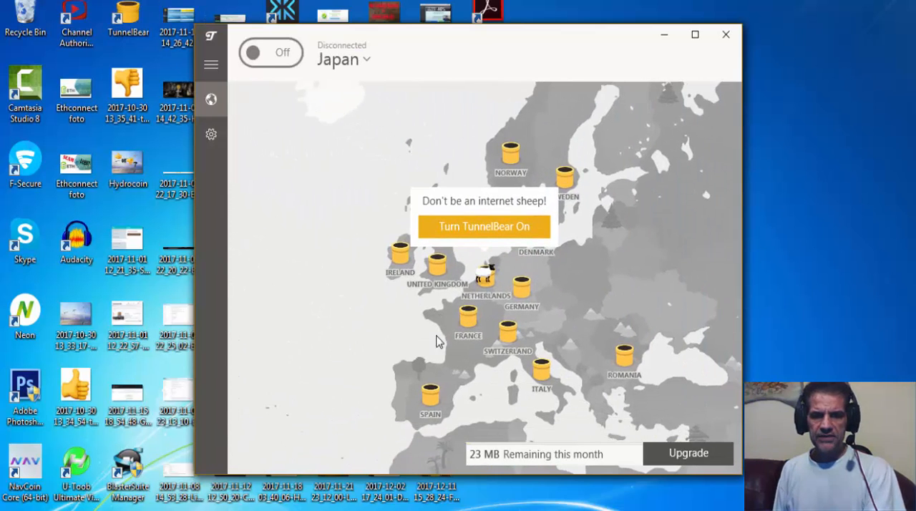
{"action": "mouse_move", "coordinate": [343, 90]}
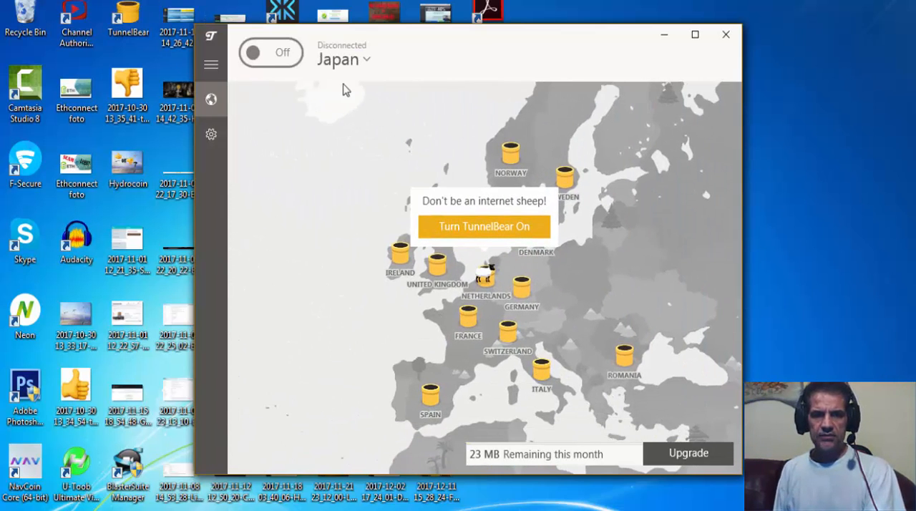
- Switch the TunnelBear VPN on to connect through the Japan server
{"action": "left_click", "coordinate": [270, 53]}
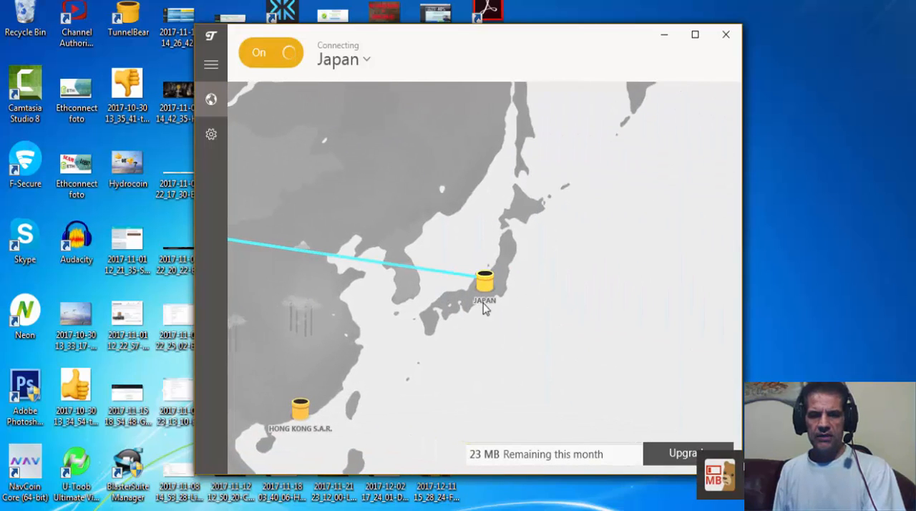
{"action": "mouse_move", "coordinate": [500, 260]}
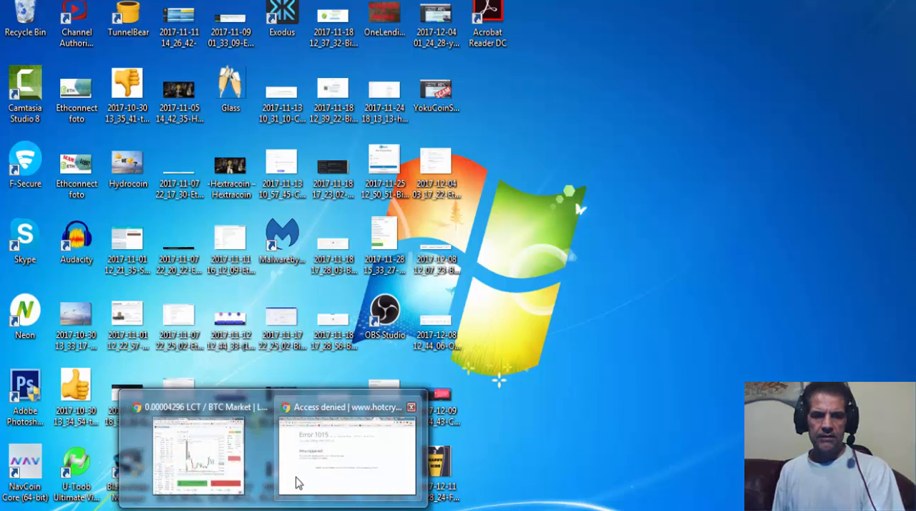
- Reload the HotCrypto tab in Chrome after its network-change error
{"action": "left_click", "coordinate": [346, 456]}
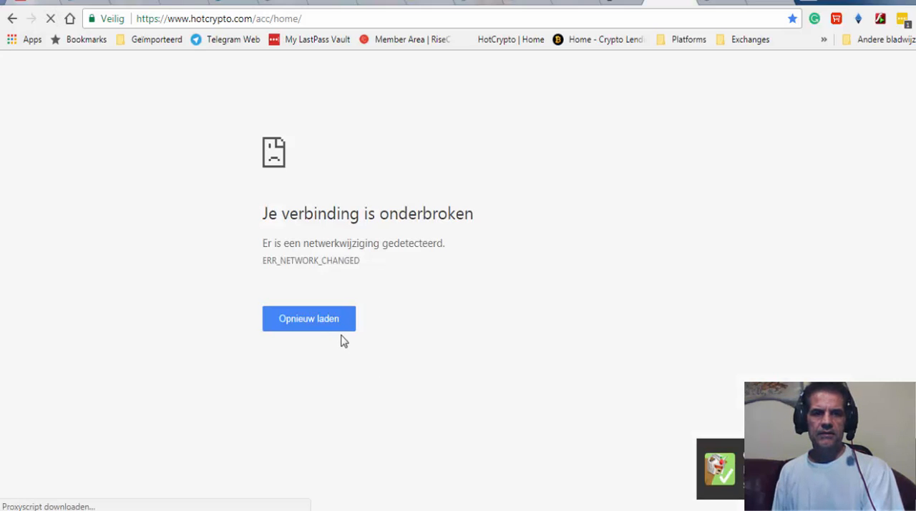
{"action": "left_click", "coordinate": [309, 318]}
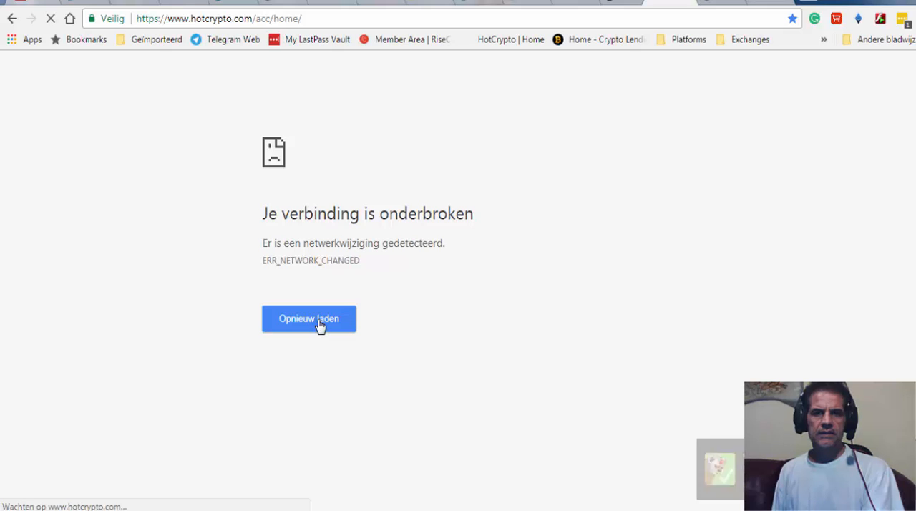
{"action": "left_click", "coordinate": [308, 318]}
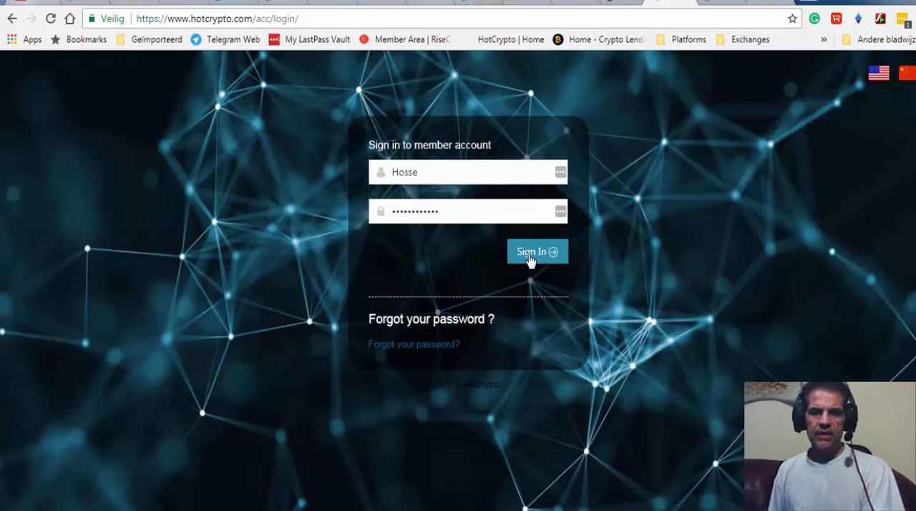
- Sign in to the HotCrypto member account and scroll down the dashboard
{"action": "left_click", "coordinate": [537, 252]}
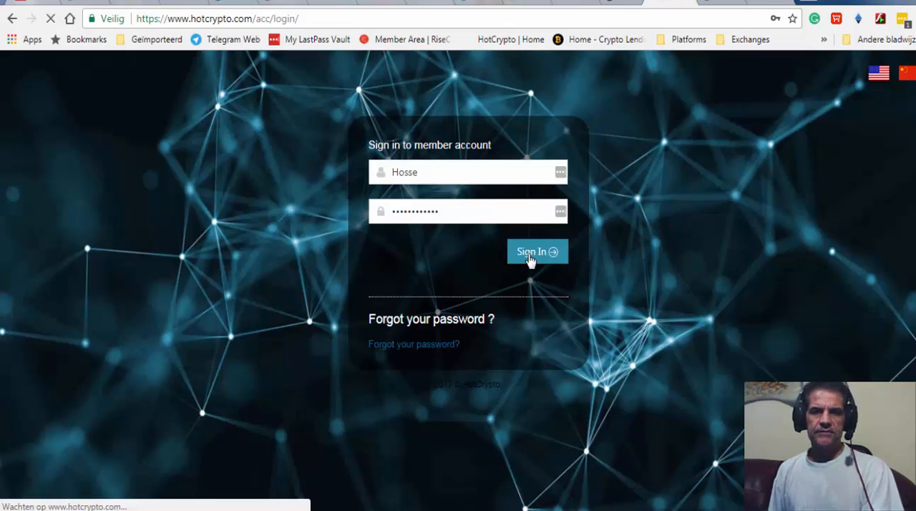
{"action": "left_click", "coordinate": [537, 251]}
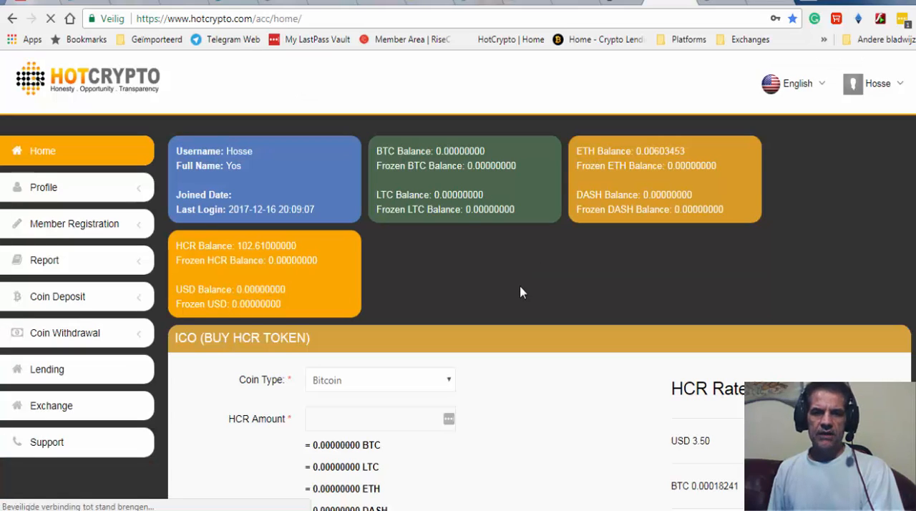
{"action": "scroll", "scroll_direction": "down", "scroll_amount": 3}
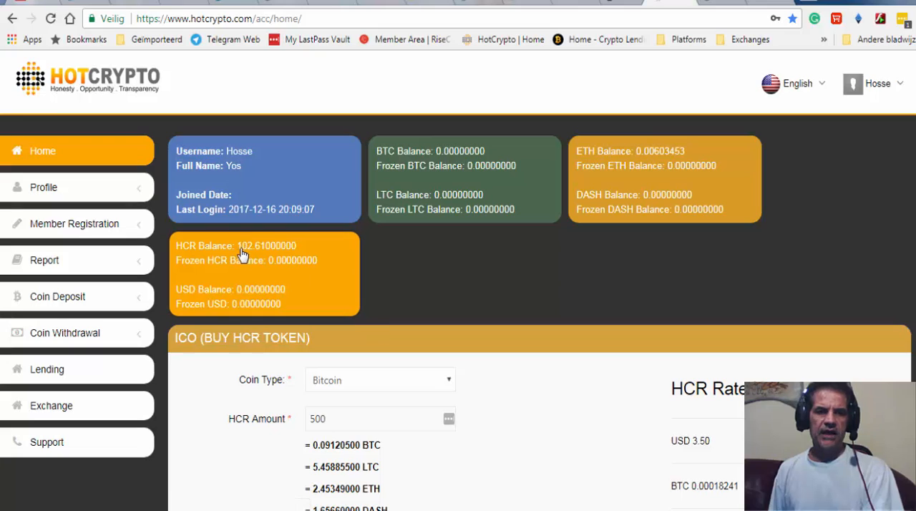
{"action": "mouse_move", "coordinate": [276, 261]}
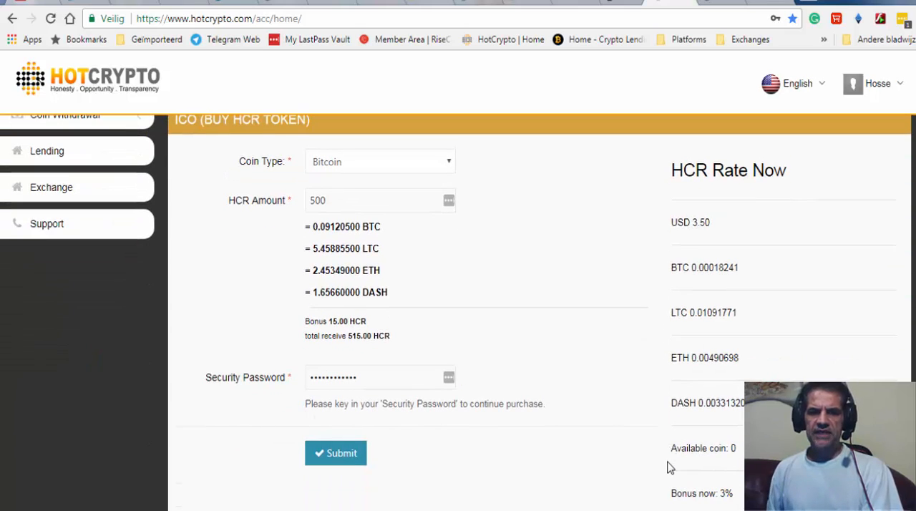
{"action": "mouse_move", "coordinate": [666, 470]}
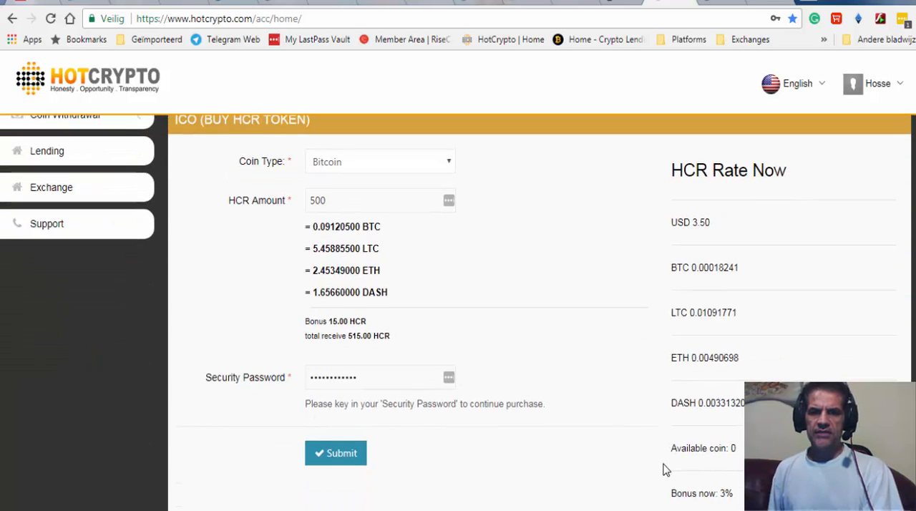
{"action": "mouse_move", "coordinate": [672, 279]}
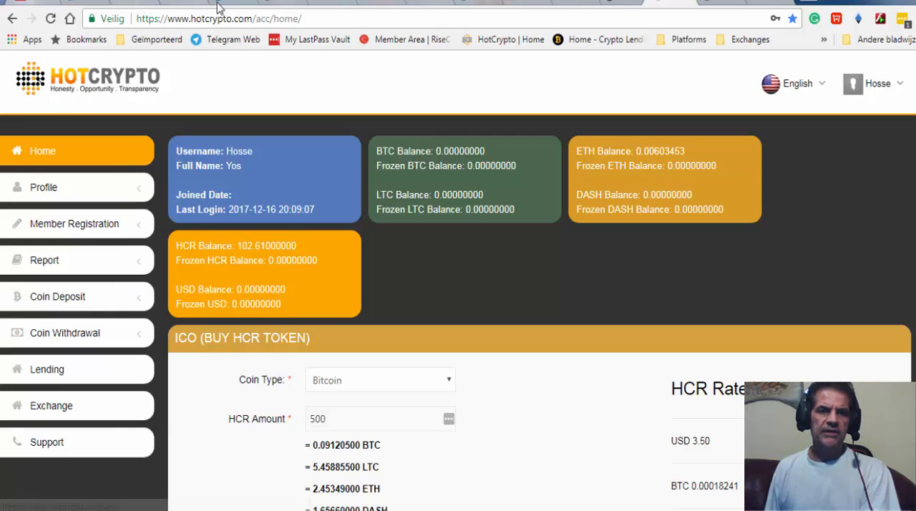
{"action": "mouse_move", "coordinate": [391, 211]}
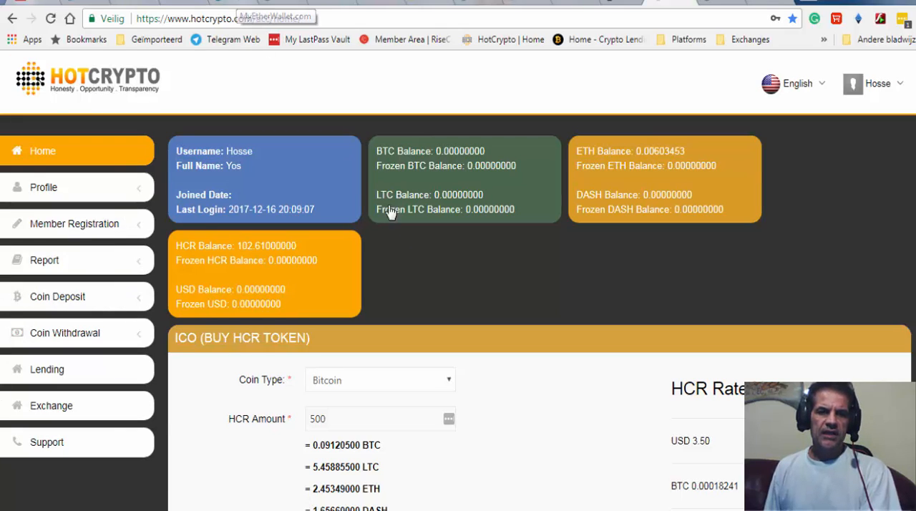
{"action": "mouse_move", "coordinate": [429, 314]}
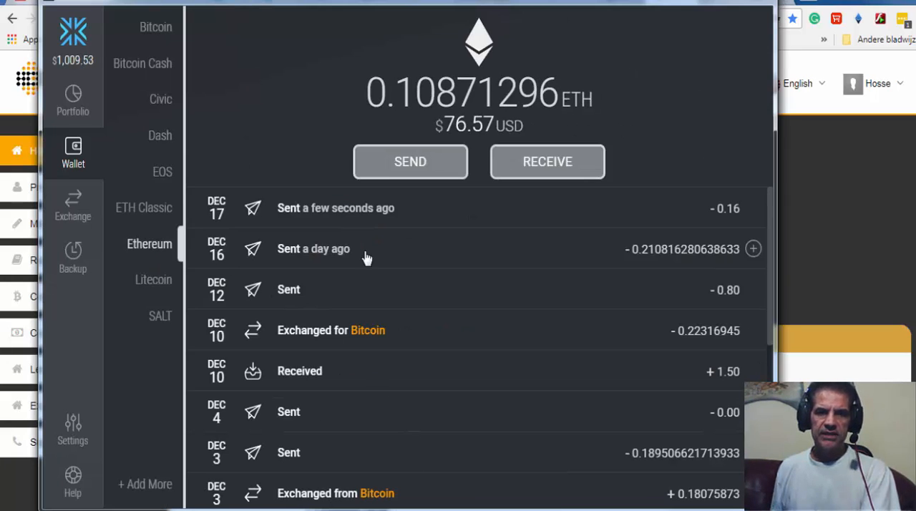
{"action": "mouse_move", "coordinate": [664, 264]}
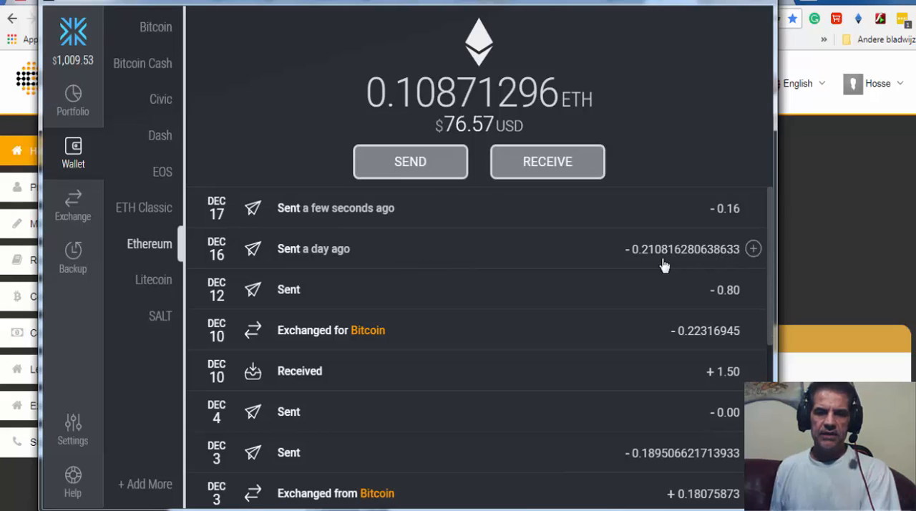
{"action": "mouse_move", "coordinate": [740, 259]}
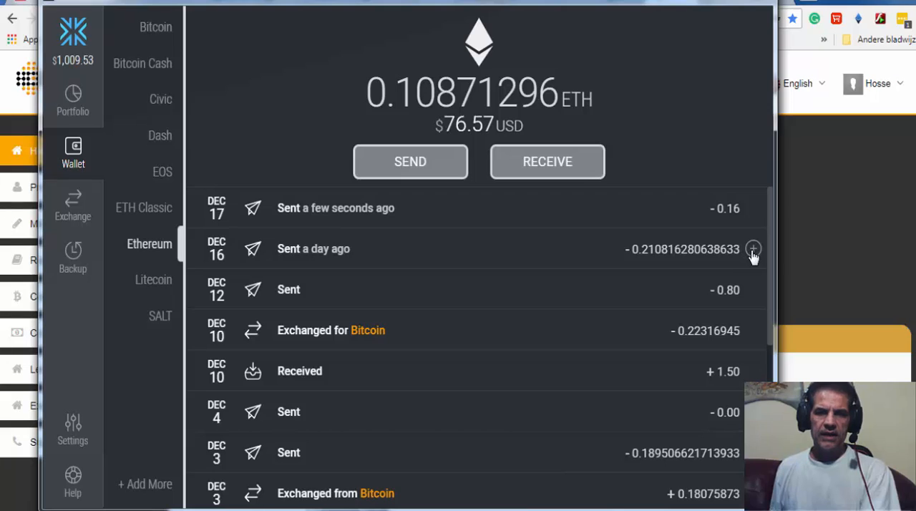
- Expand the Dec 16 Ethereum send and open its transaction ID on Etherscan
{"action": "left_click", "coordinate": [752, 249]}
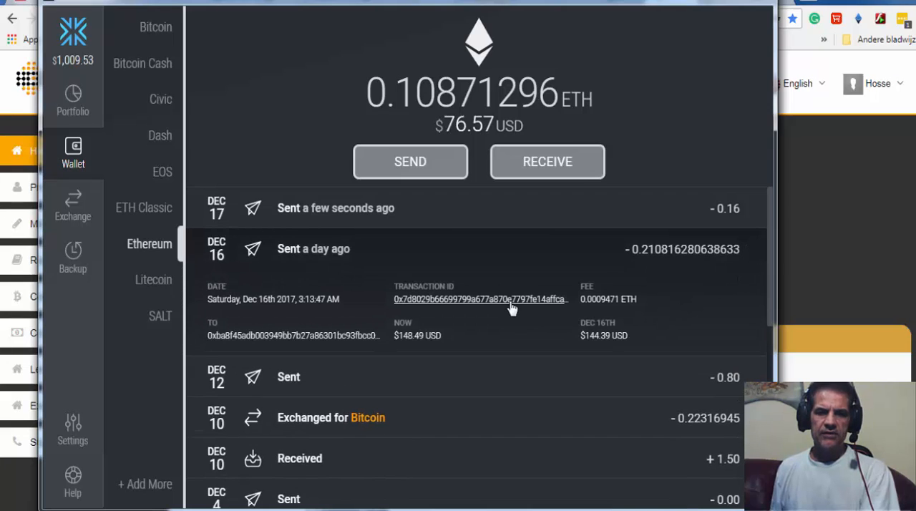
{"action": "mouse_move", "coordinate": [501, 304]}
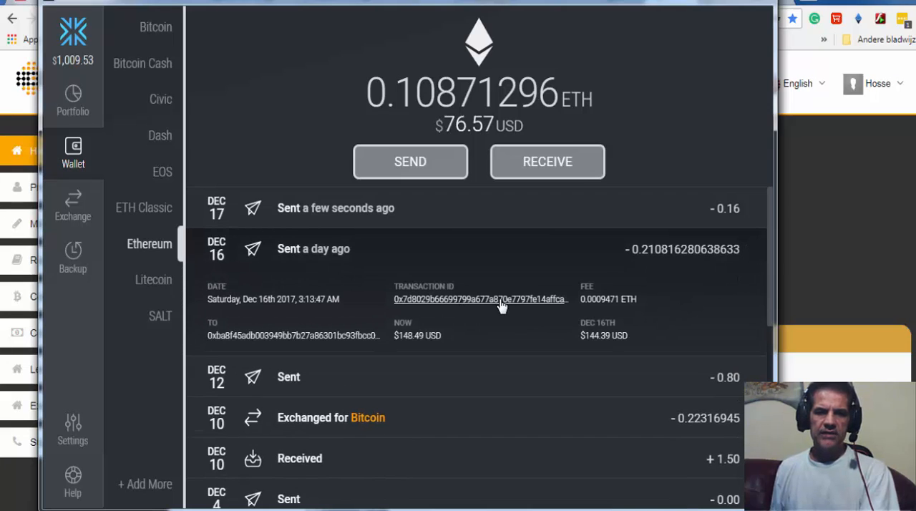
{"action": "left_click", "coordinate": [480, 299]}
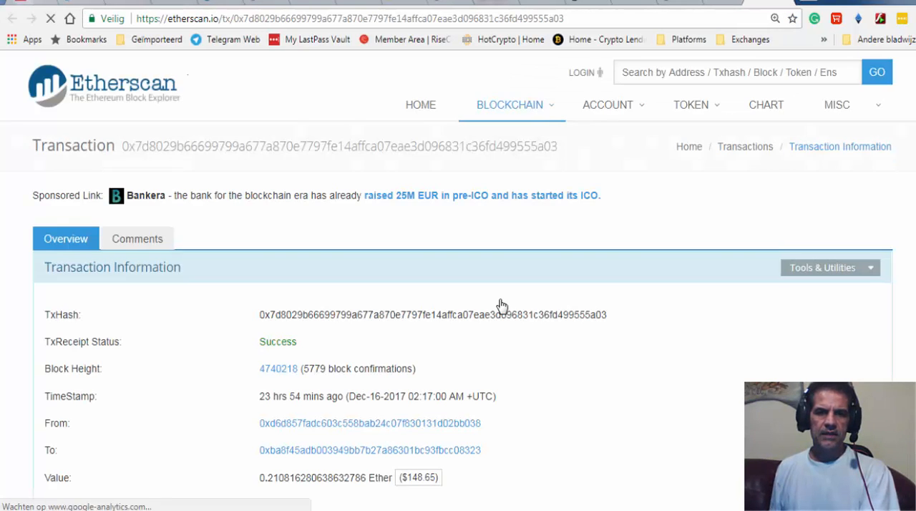
{"action": "scroll", "scroll_direction": "down", "scroll_amount": 3}
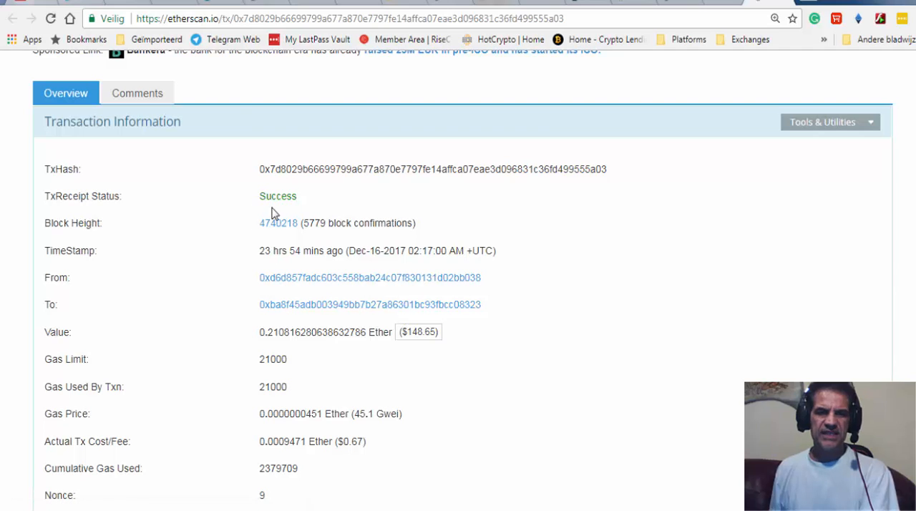
{"action": "mouse_move", "coordinate": [371, 319]}
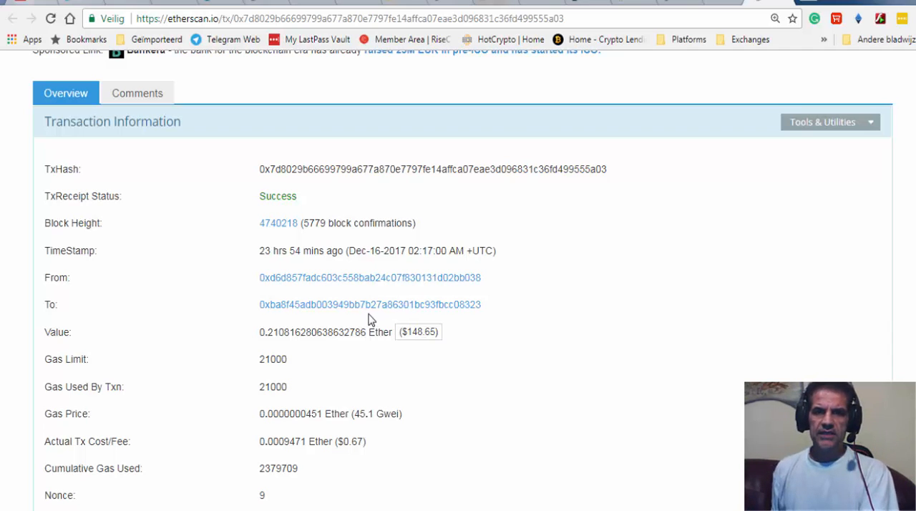
{"action": "mouse_move", "coordinate": [666, 12]}
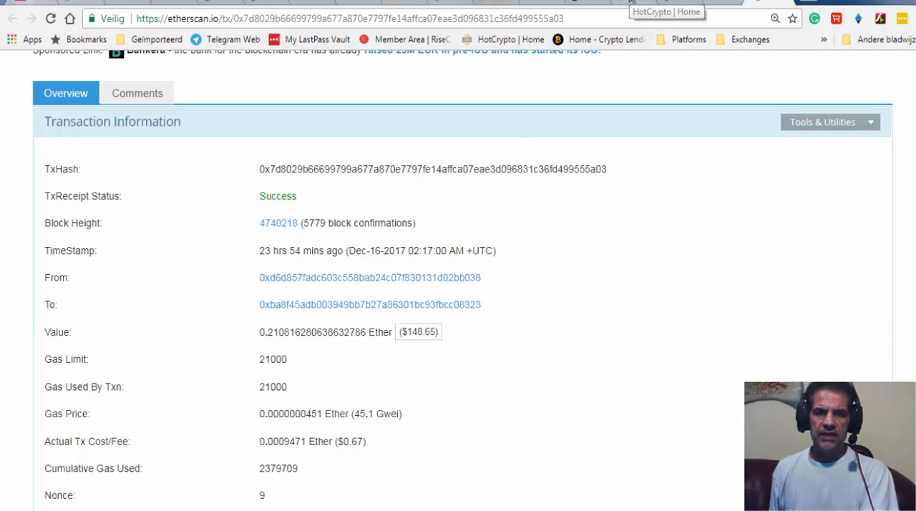